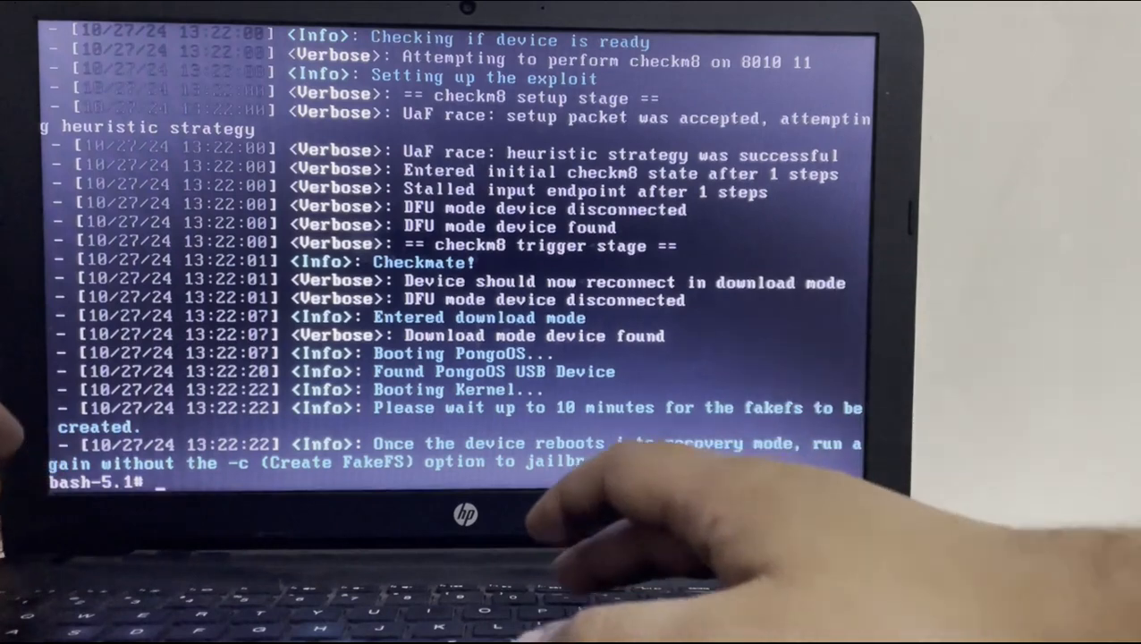
Run palera1n -f to boot the fakefs and confirm readiness for the DFU-mode countdown.
{"action": "type", "text": "palerain -f"}
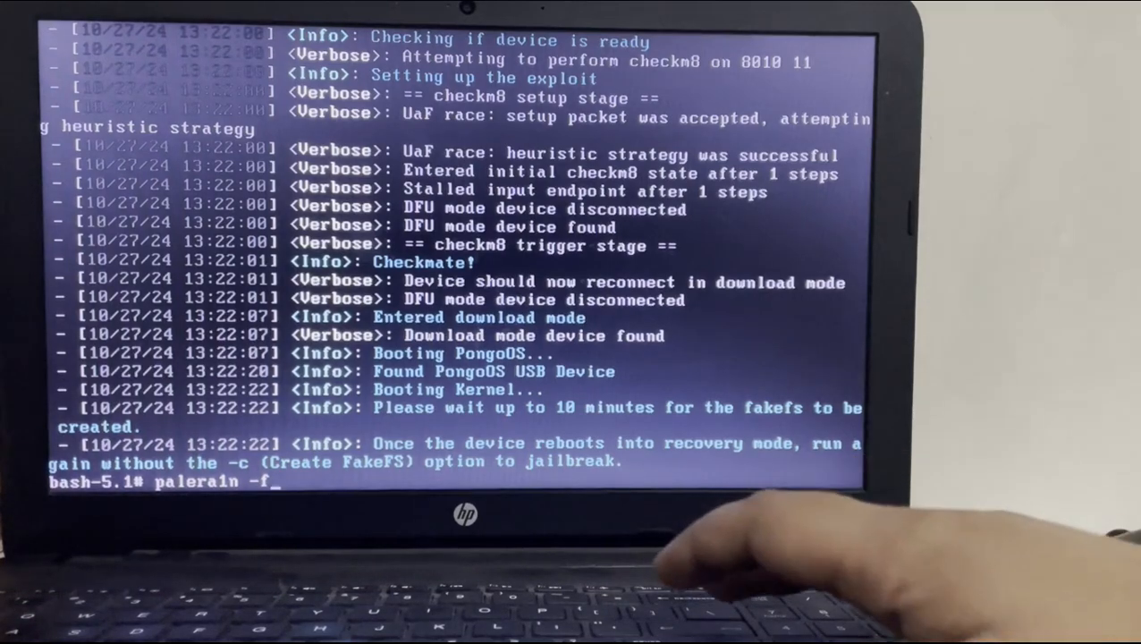
{"action": "key", "text": "Return"}
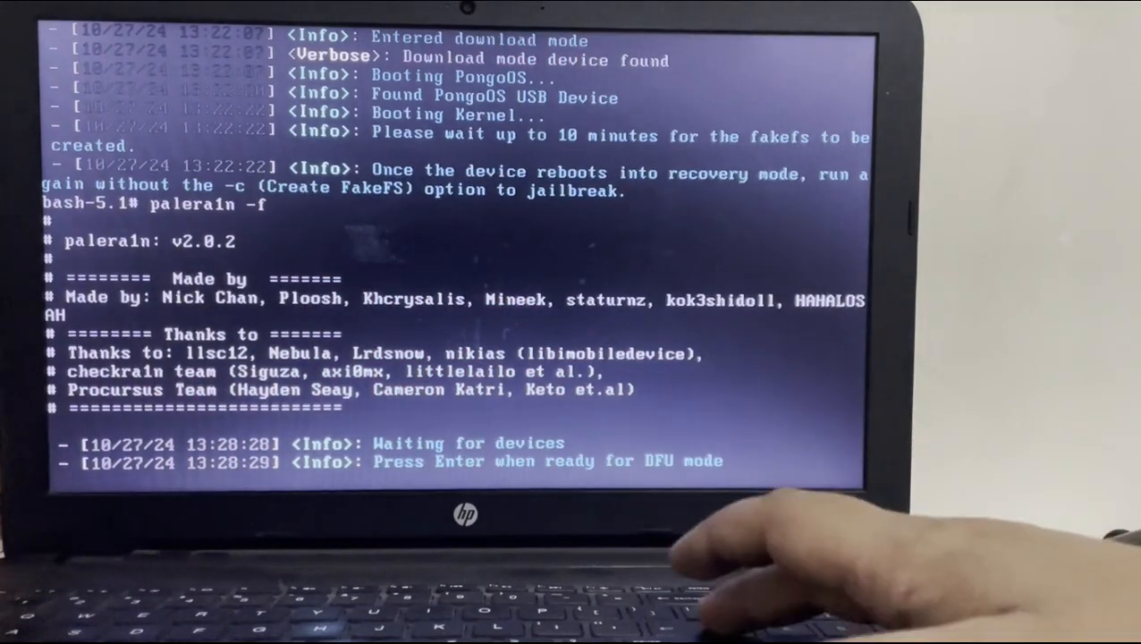
{"action": "key", "text": "Return"}
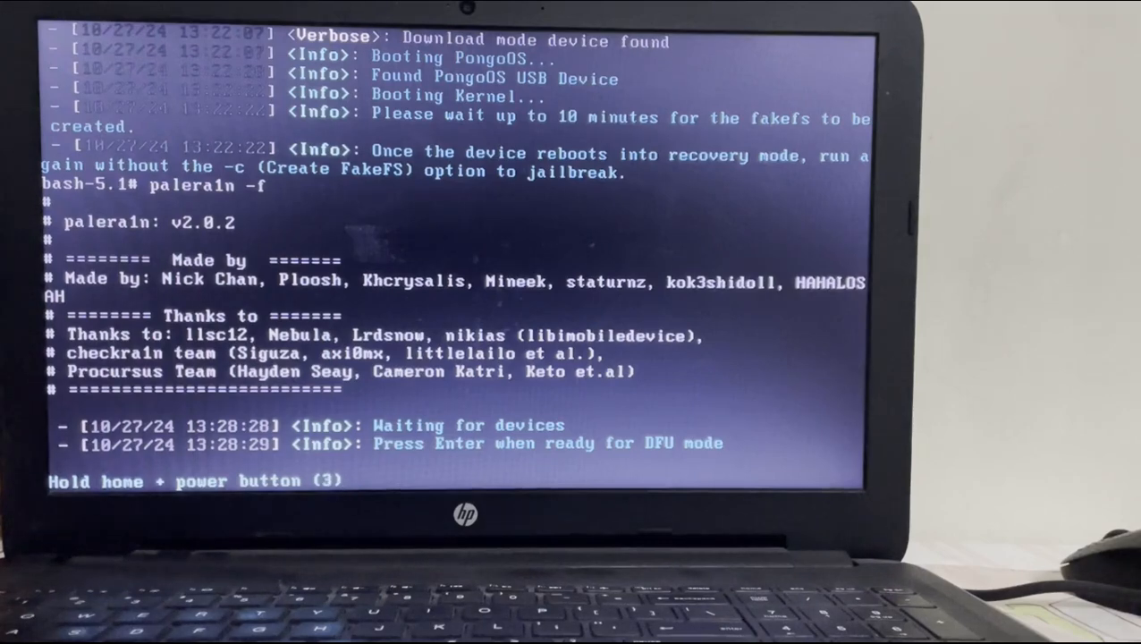